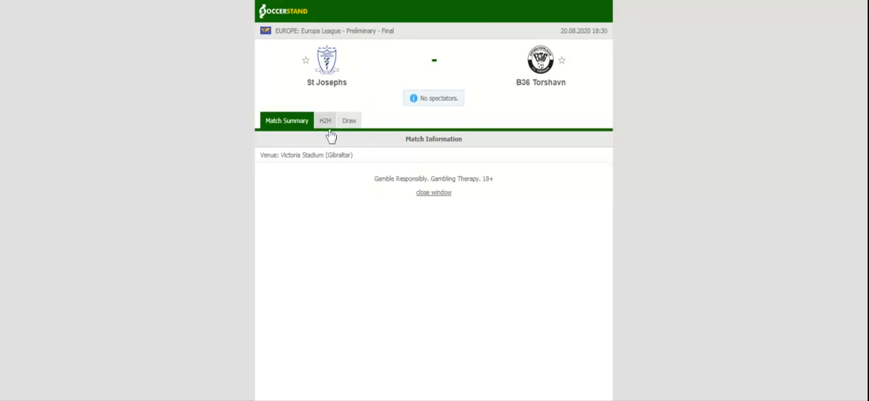
Step: Show the H2H comparison of St Josephs and B36 Torshavn with each team's recent results
{"action": "left_click", "coordinate": [325, 120]}
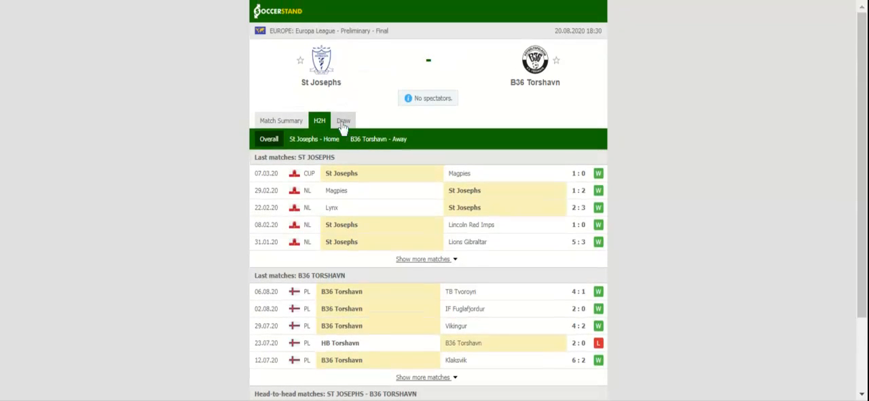
Step: Filter the H2H results to St Josephs' home matches
{"action": "left_click", "coordinate": [314, 139]}
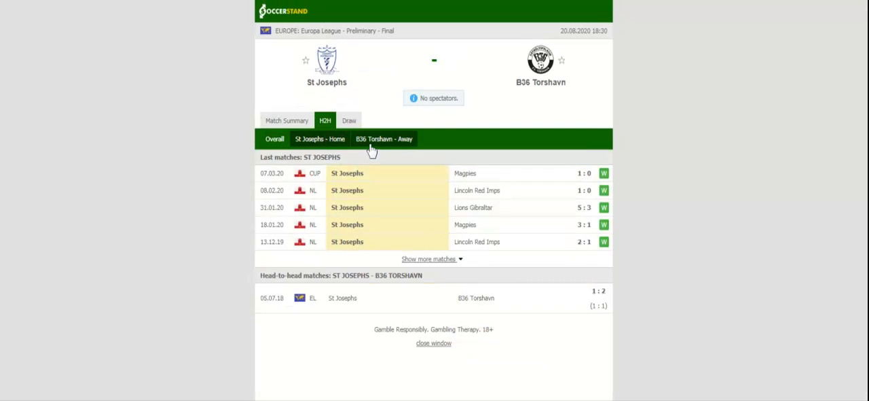
Step: Filter the H2H results to B36 Torshavn's away matches
{"action": "left_click", "coordinate": [383, 139]}
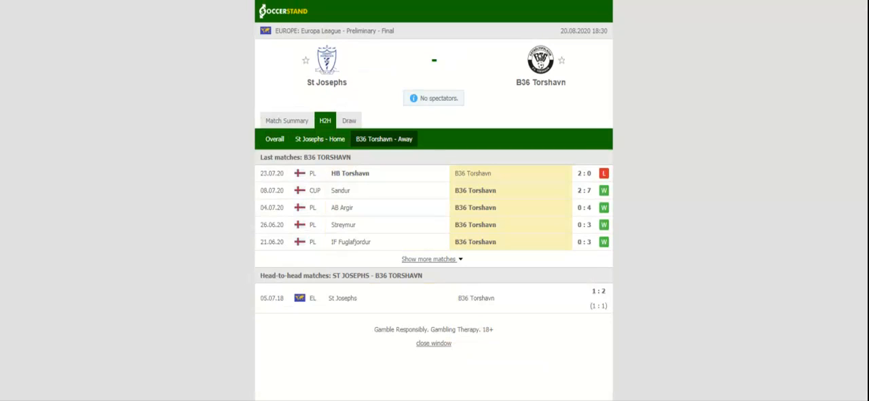
{"action": "mouse_move", "coordinate": [382, 64]}
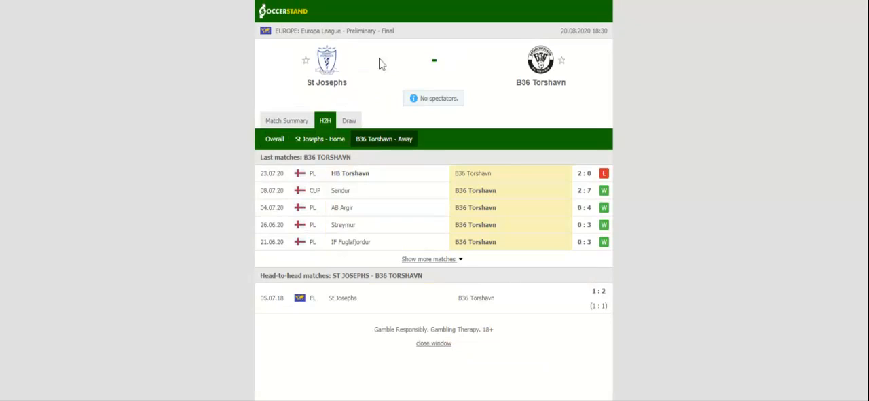